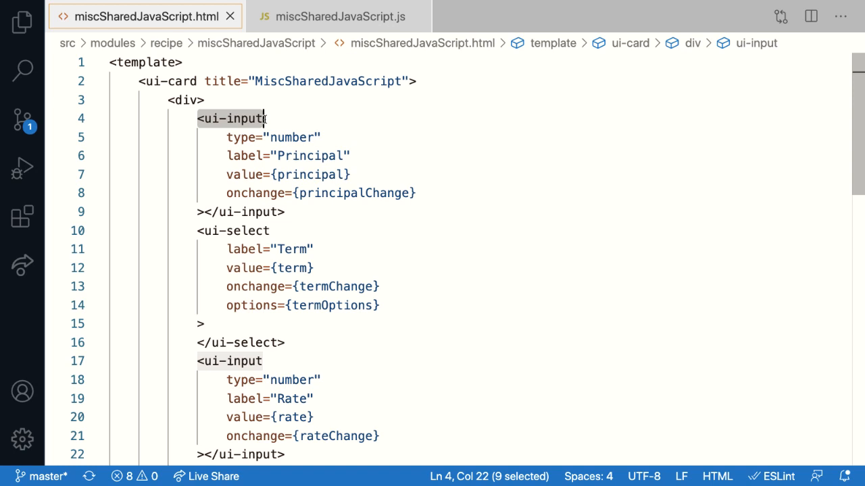
Point out the ui-input component in the template, then switch to miscSharedJavaScript.js.
{"action": "left_click", "coordinate": [338, 16]}
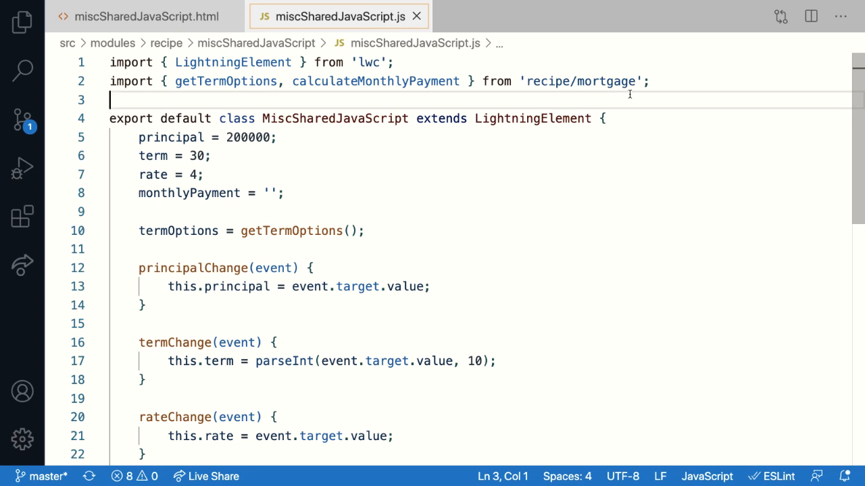
{"action": "left_click", "coordinate": [143, 17]}
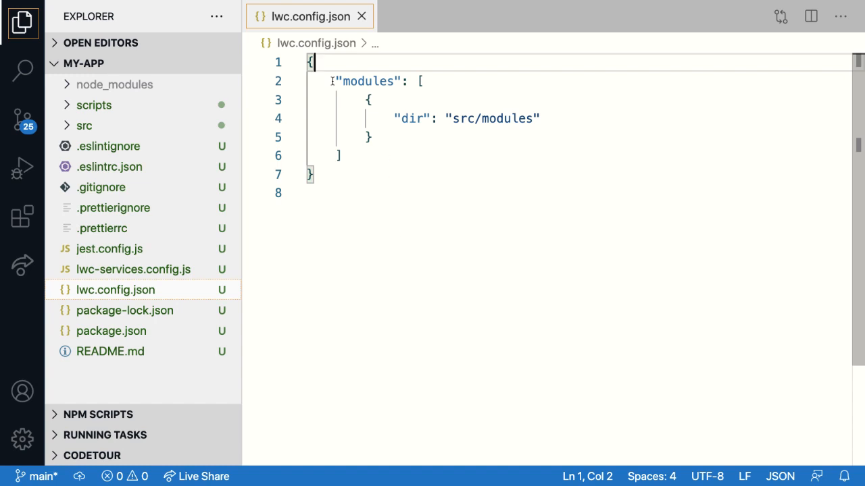
{"action": "double_click", "coordinate": [370, 81]}
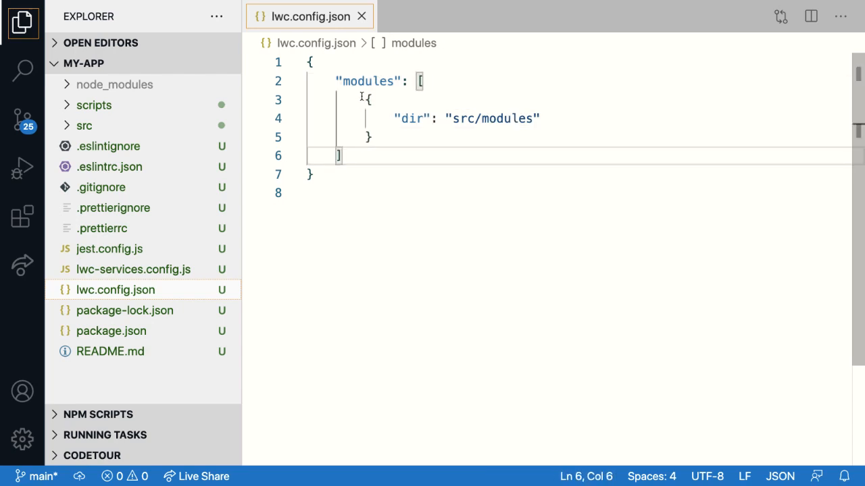
{"action": "left_click_drag", "start_coordinate": [367, 100], "coordinate": [371, 137]}
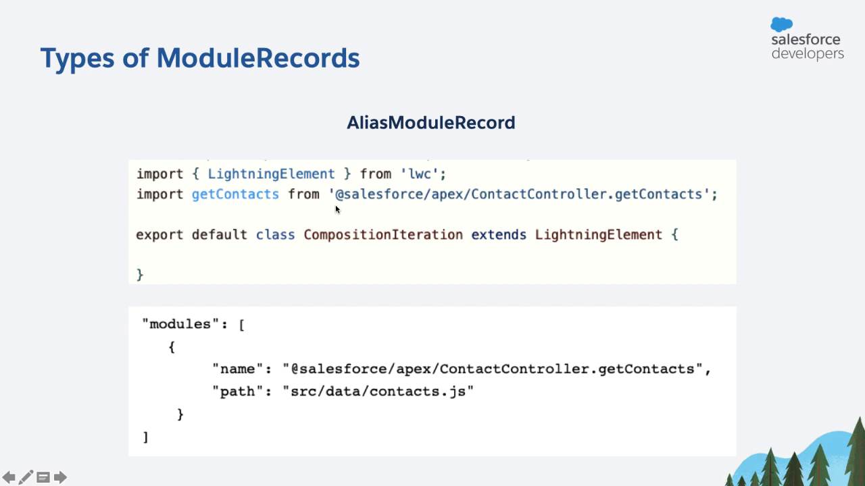
{"action": "mouse_move", "coordinate": [395, 404]}
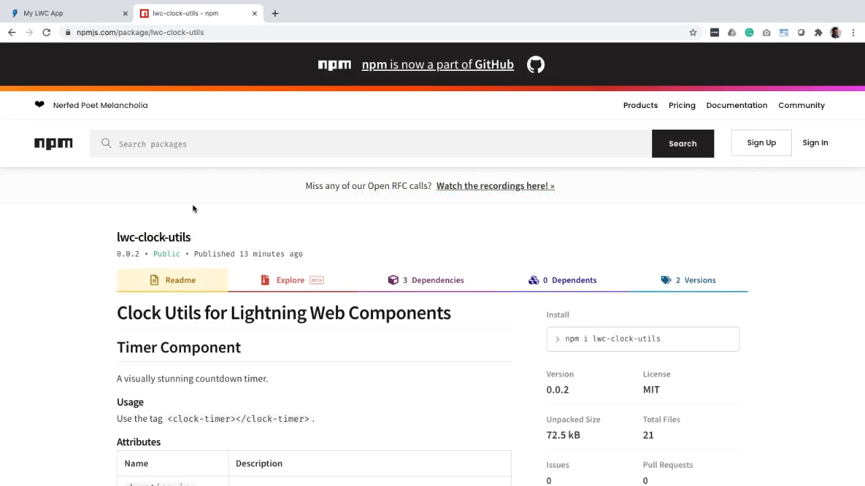
Highlight the <clock-timer></clock-timer> usage tag on the lwc-clock-utils npm page.
{"action": "double_click", "coordinate": [135, 238]}
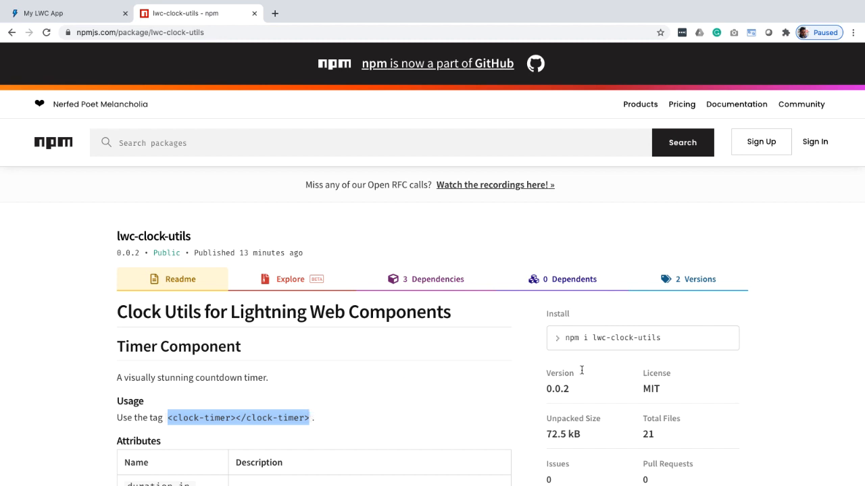
{"action": "double_click", "coordinate": [154, 235]}
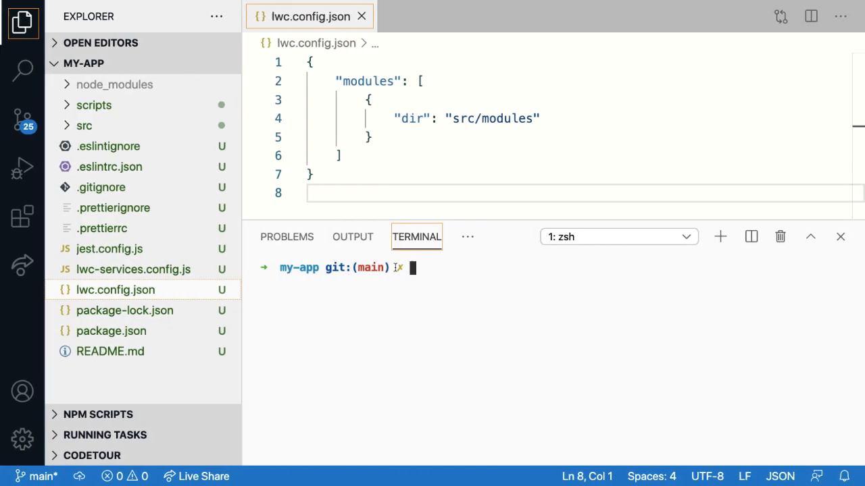
Run npm install lwc-clock-utils in the integrated terminal.
{"action": "type", "text": "n"}
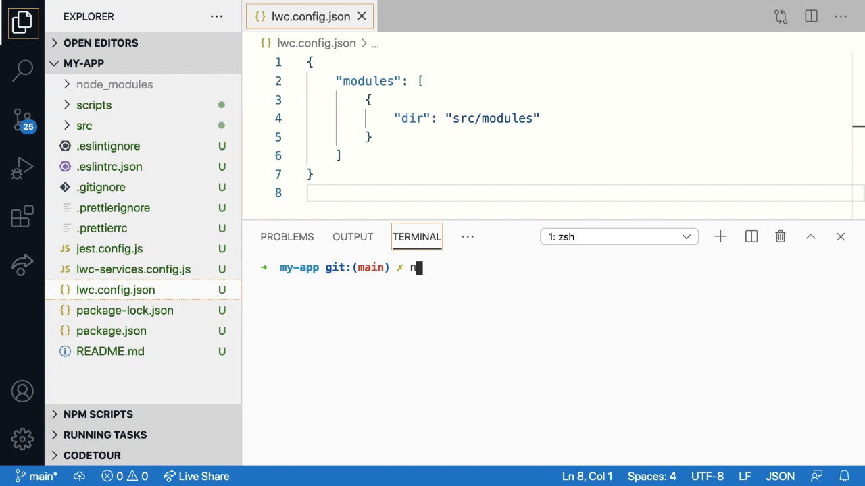
{"action": "type", "text": "pm inst"}
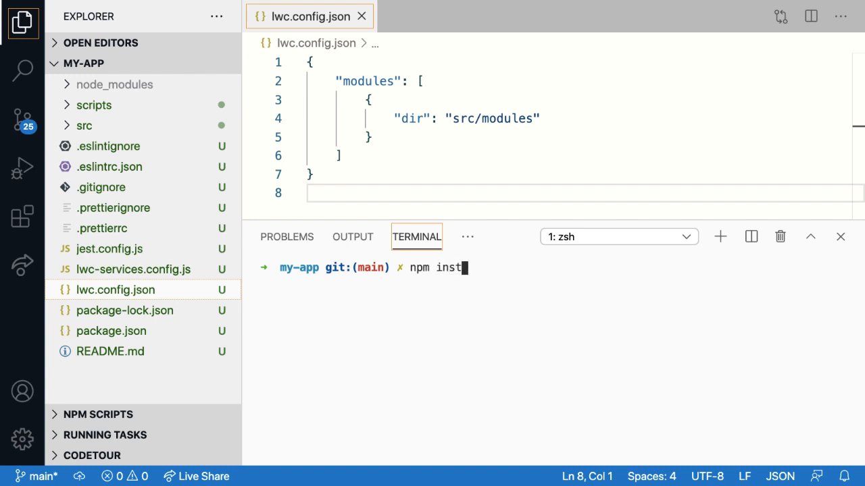
{"action": "key", "text": "Enter"}
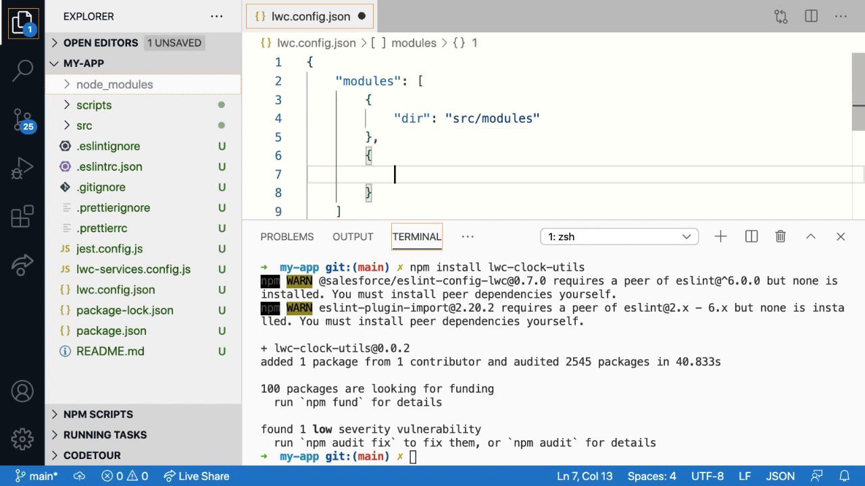
Add a second modules entry "npm": "lwc-clock-utils" to lwc.config.json.
{"action": "type", "text": "npm"}
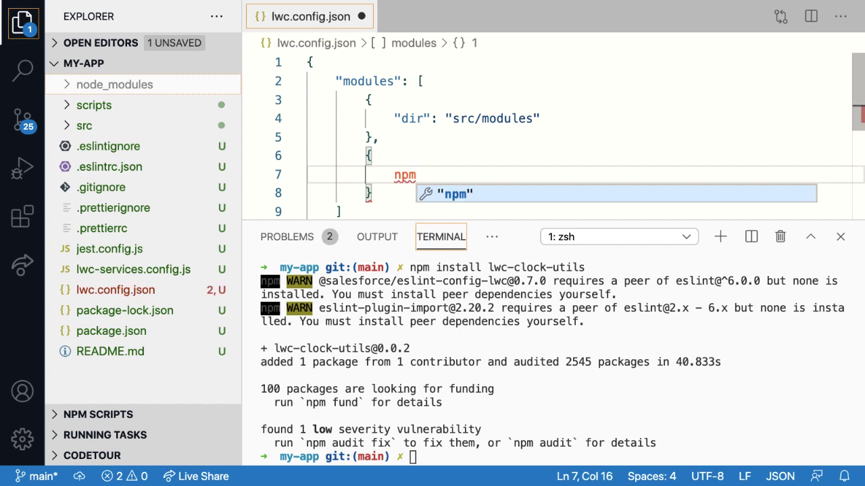
{"action": "key", "text": "Enter"}
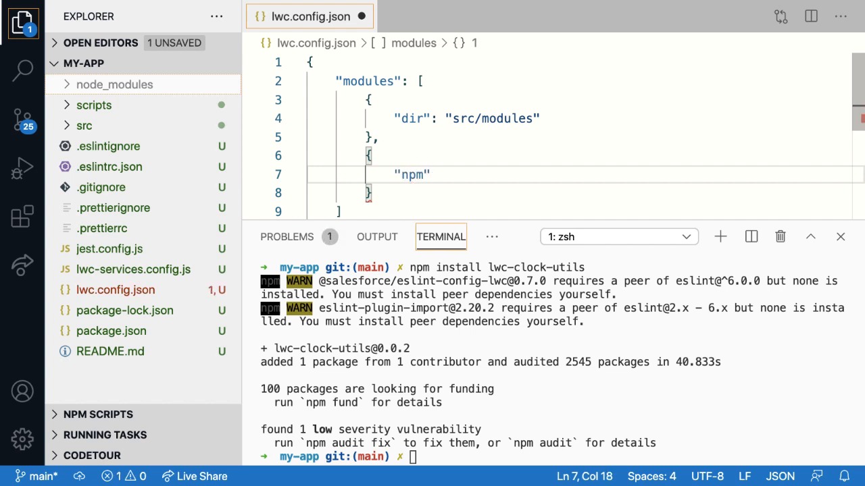
{"action": "type", "text": ": \"\""}
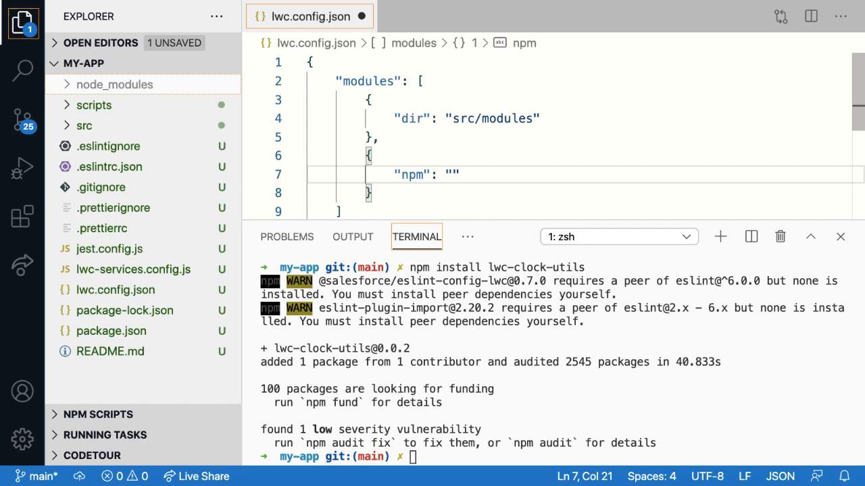
{"action": "type", "text": "lwc-"}
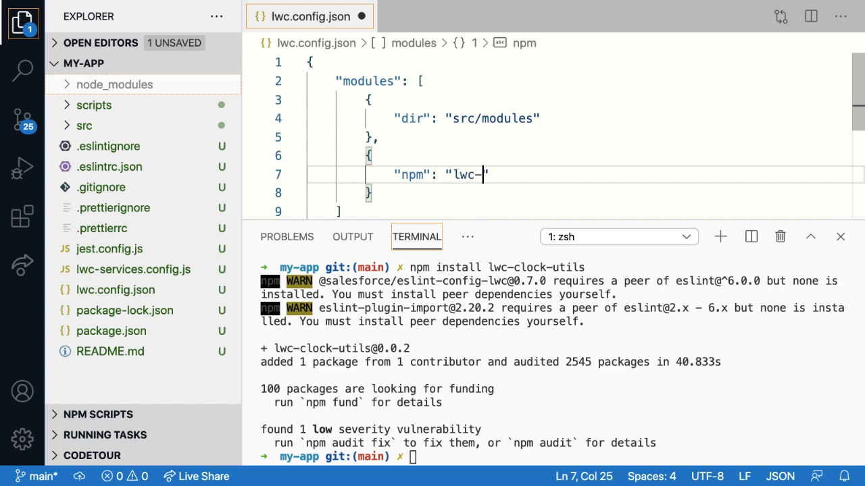
{"action": "type", "text": "clock-"}
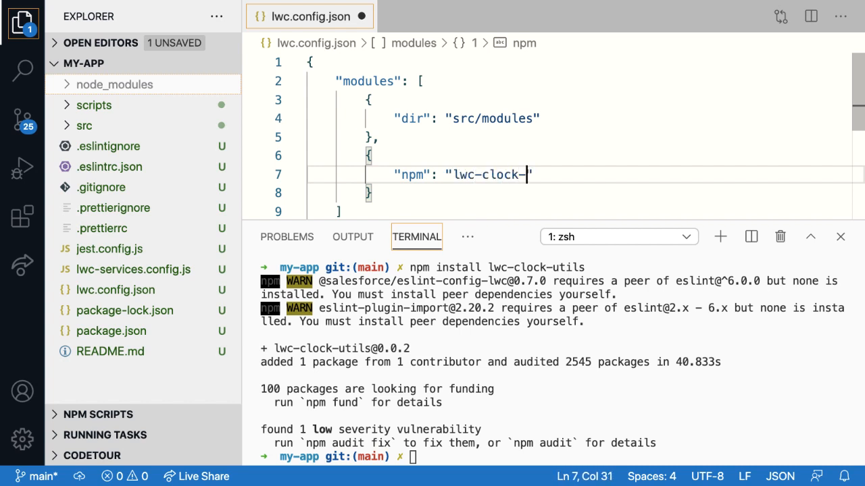
{"action": "type", "text": "utils"}
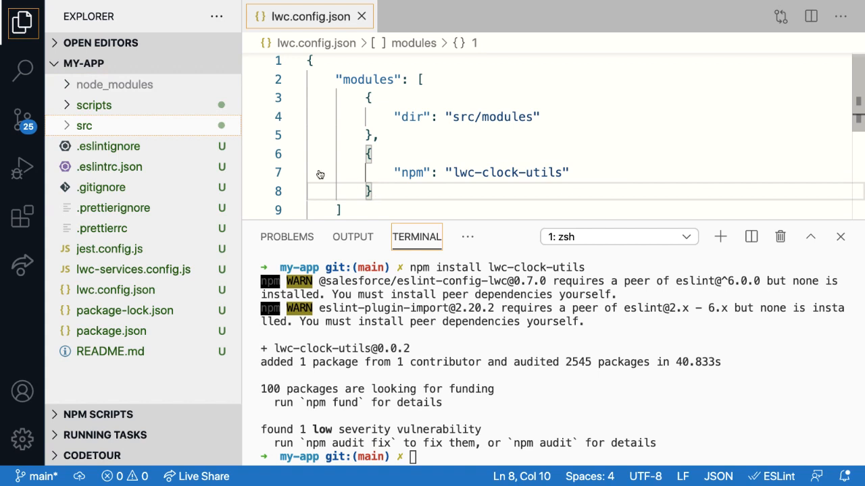
Start a <clock-timer> element under the image in src/modules/my/app/app.html.
{"action": "left_click", "coordinate": [83, 125]}
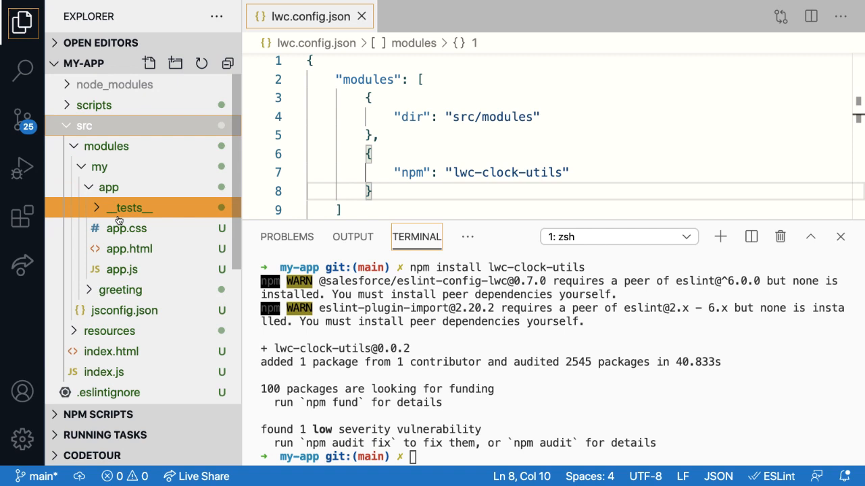
{"action": "left_click", "coordinate": [129, 249]}
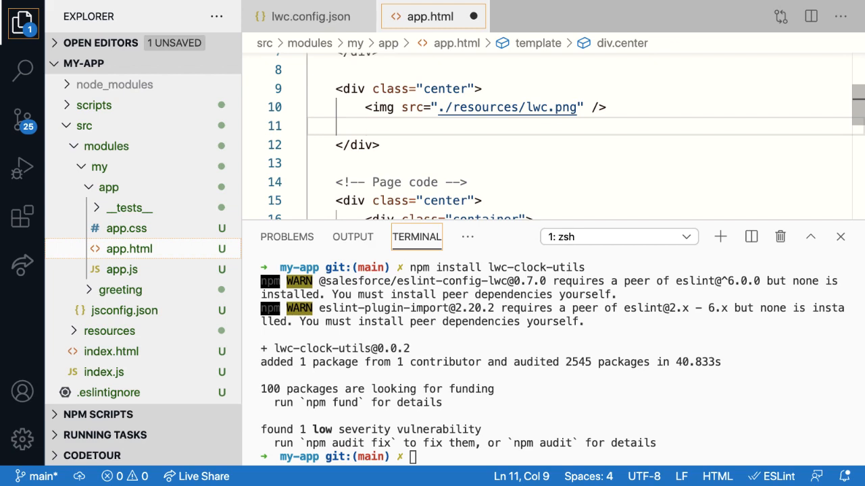
{"action": "type", "text": "<clock-"}
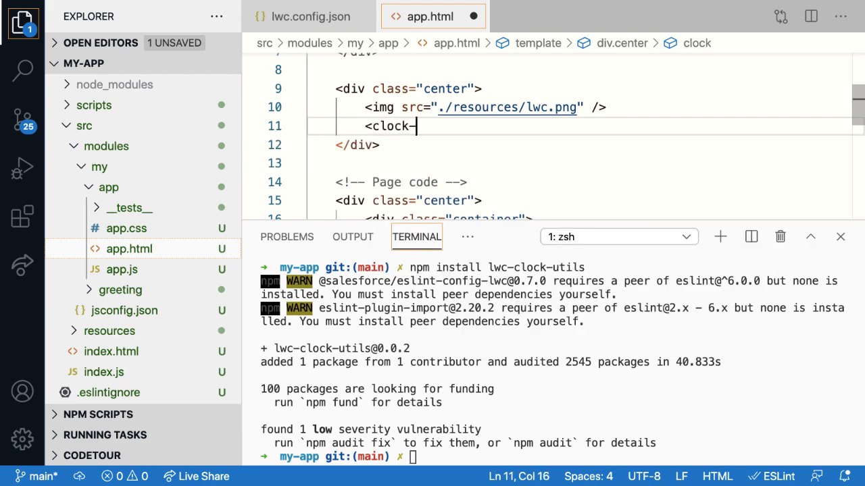
{"action": "type", "text": "timer"}
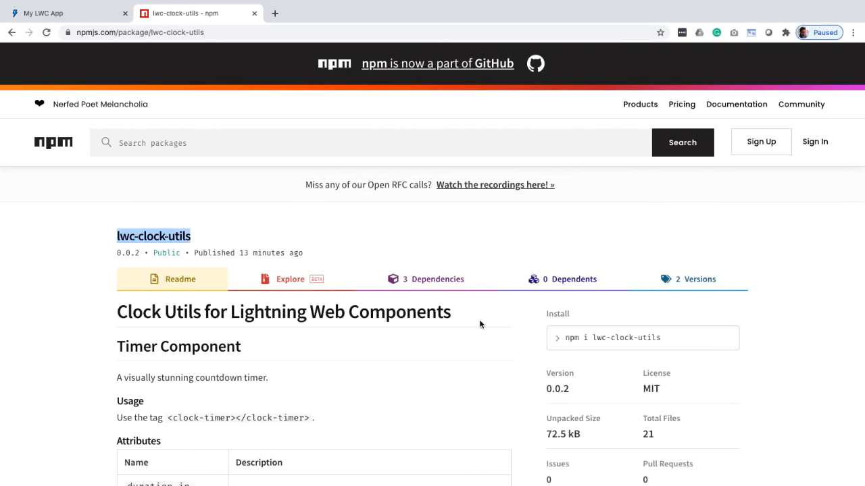
Give the clock-timer duration-in-seconds="30" and start-on-load attributes, copied from the npm page.
{"action": "scroll", "scroll_direction": "down", "scroll_amount": 3}
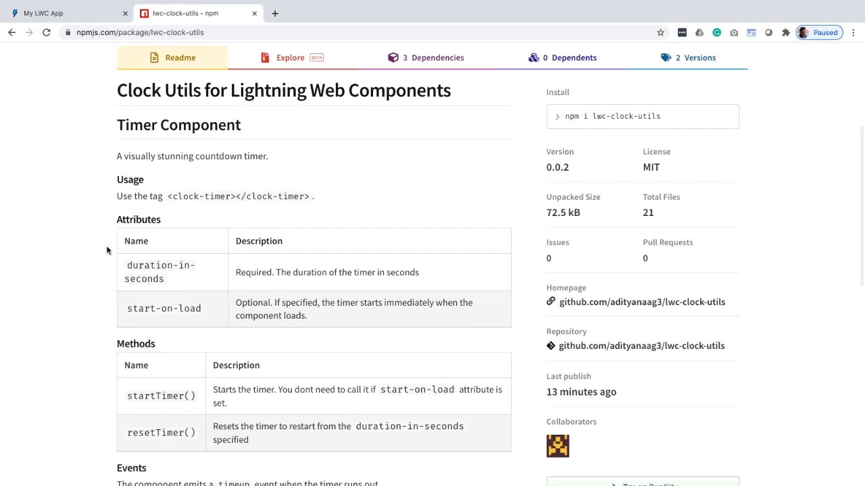
{"action": "double_click", "coordinate": [159, 271]}
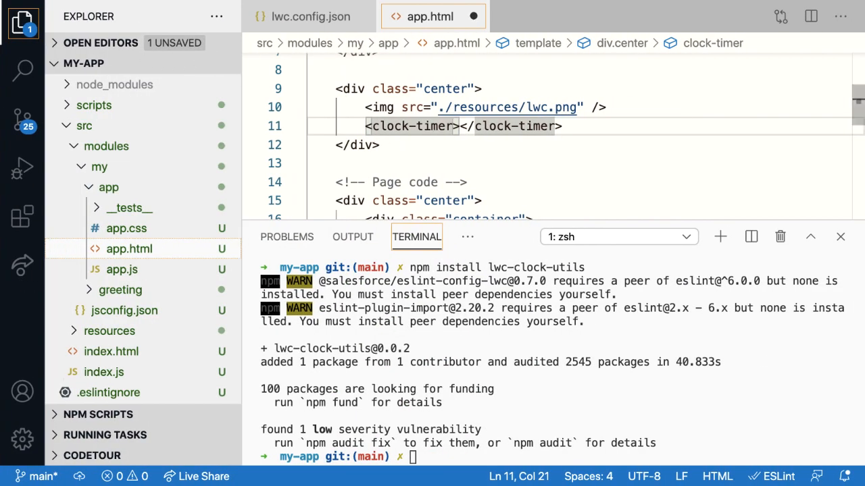
{"action": "type", "text": "duration-in-seconds=\"3\""}
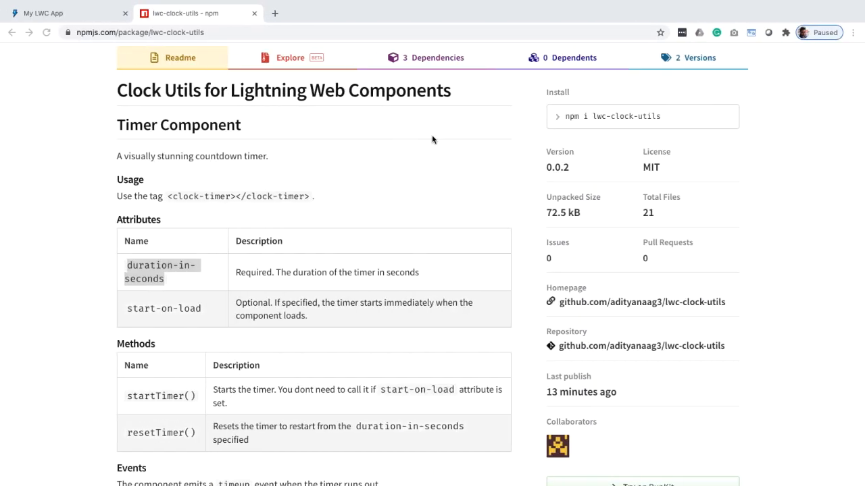
{"action": "double_click", "coordinate": [164, 308]}
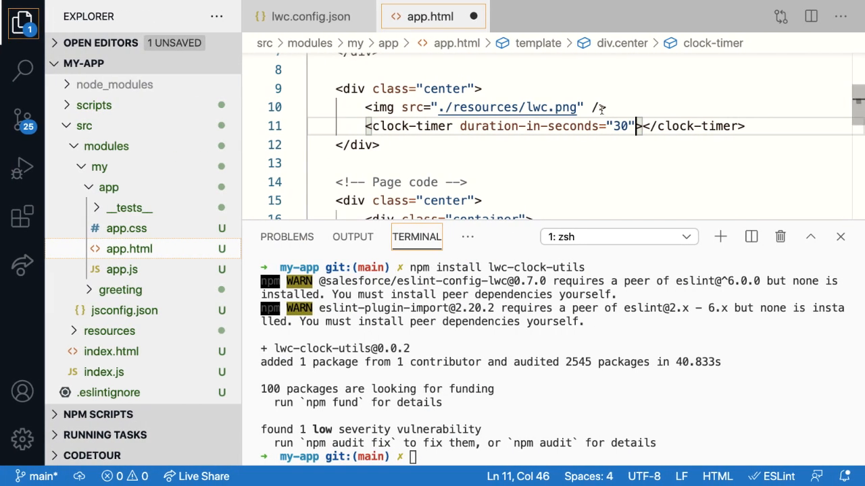
{"action": "type", "text": "start-on-load"}
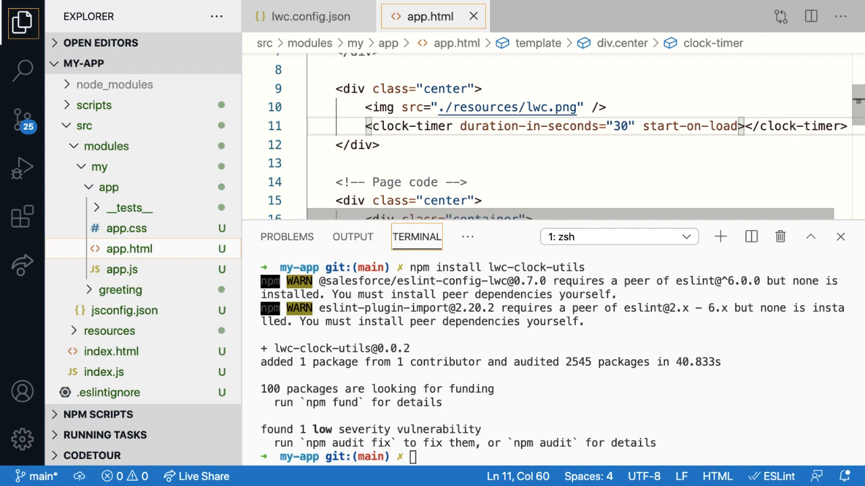
{"action": "mouse_move", "coordinate": [721, 238]}
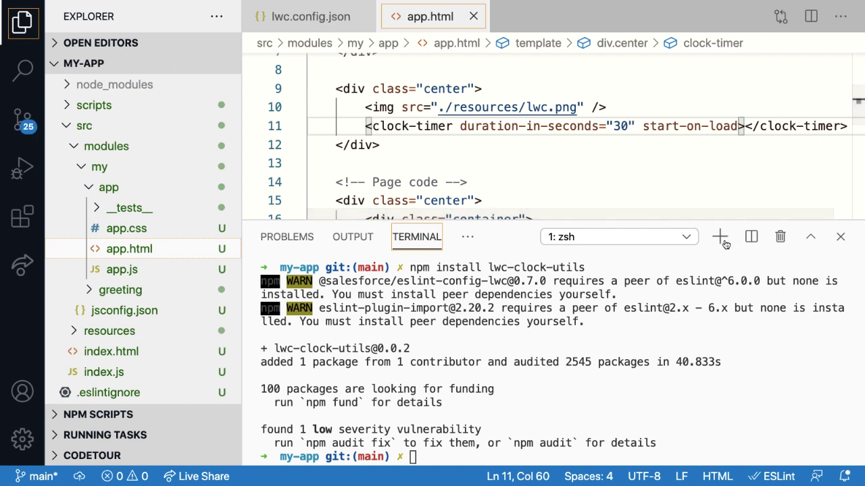
Run npm run watch in a new second terminal session.
{"action": "left_click", "coordinate": [720, 236]}
{"action": "type", "text": "npm run wat"}
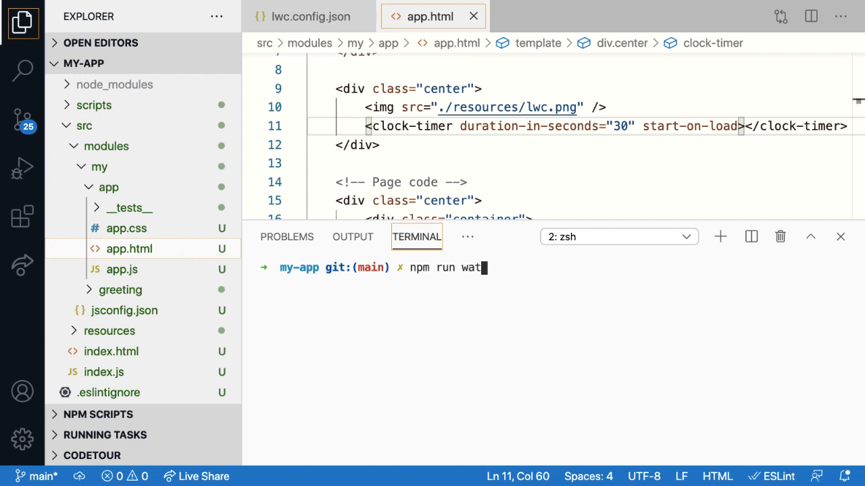
{"action": "key", "text": "Enter"}
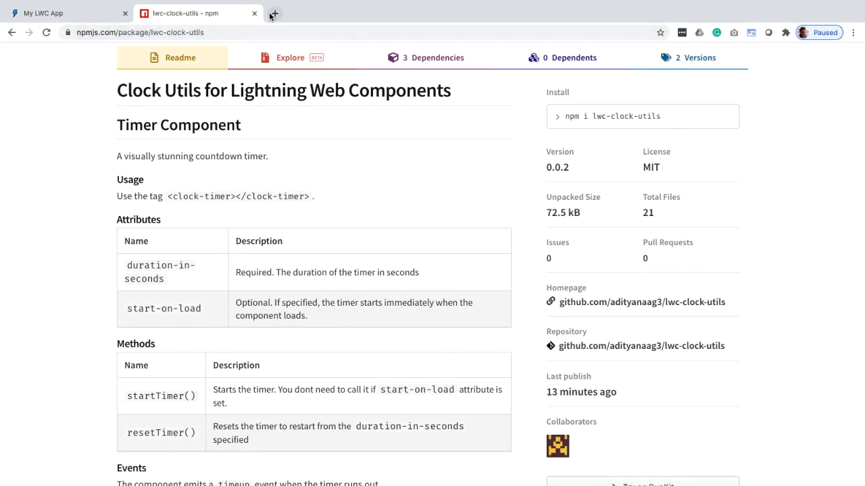
Reload My LWC App at localhost:3001 so the 30-second clock timer counts down.
{"action": "left_click", "coordinate": [273, 13]}
{"action": "type", "text": "localhost:3001"}
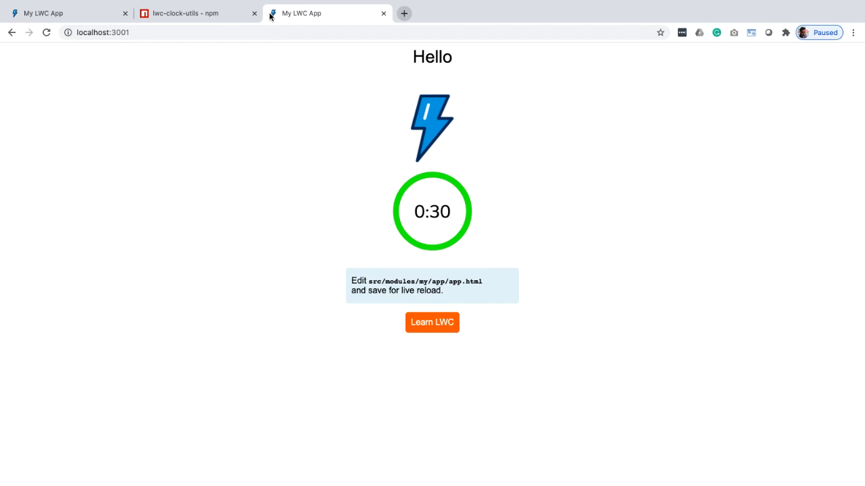
{"action": "left_click", "coordinate": [46, 34]}
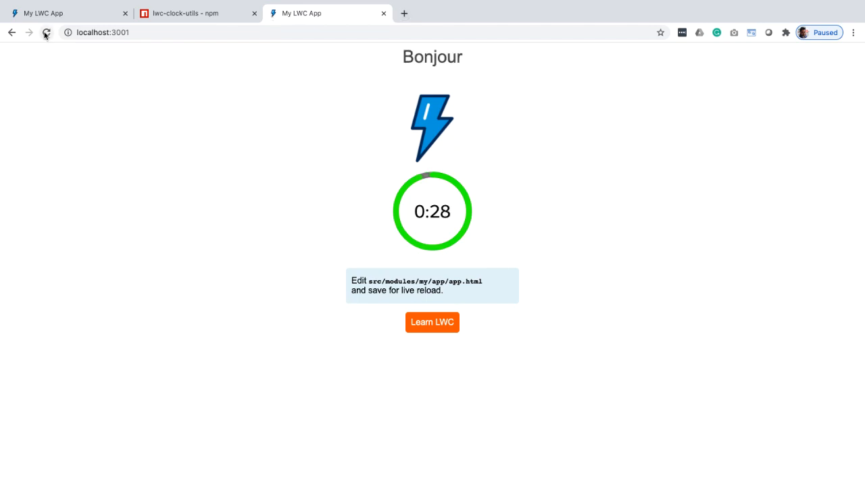